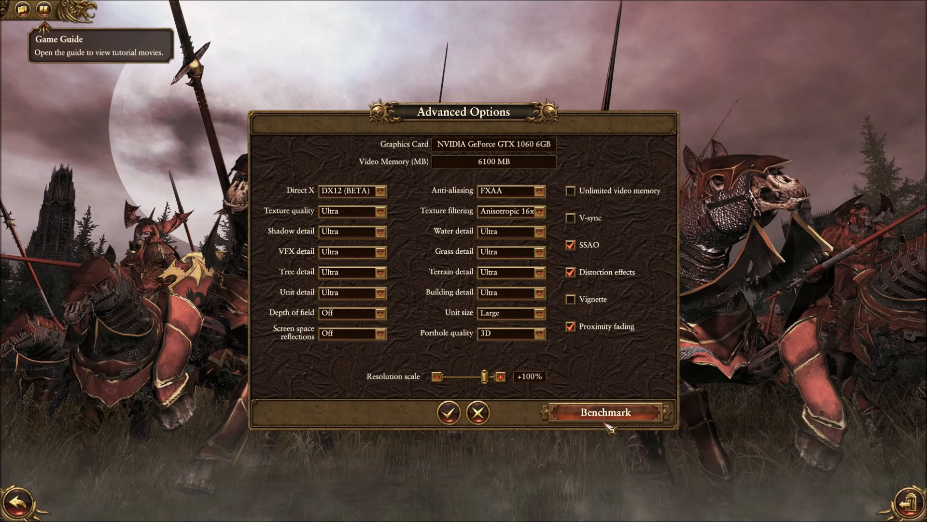
Load the 'empire vs. greenskins' saved benchmark and launch it.
{"action": "left_click", "coordinate": [605, 412]}
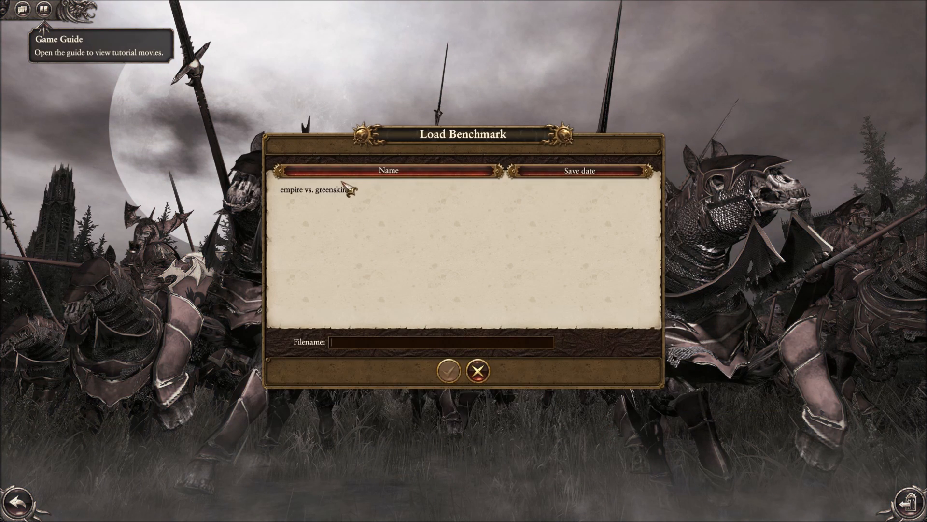
{"action": "left_click", "coordinate": [317, 190]}
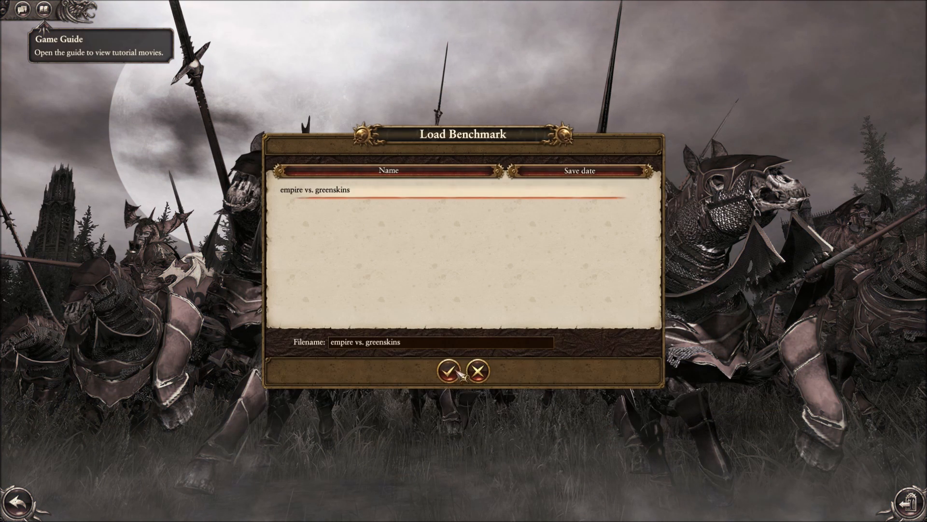
{"action": "left_click", "coordinate": [450, 371]}
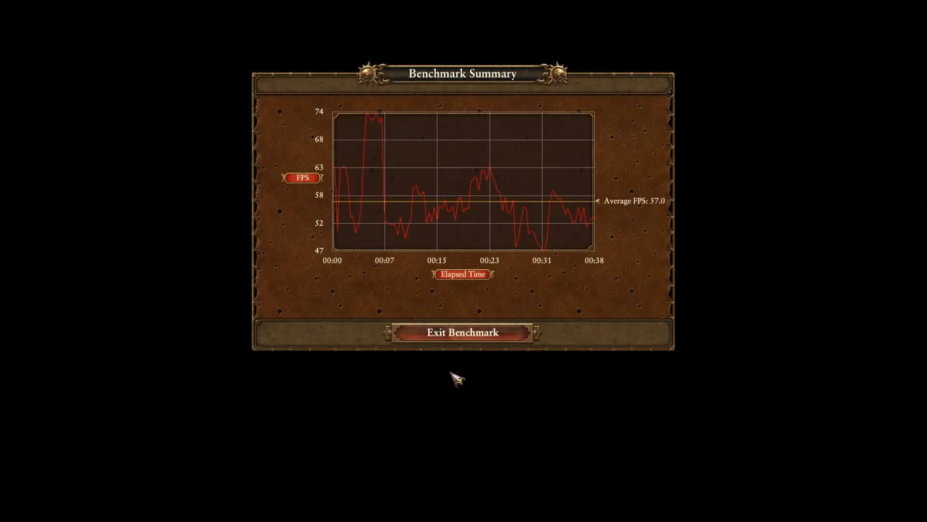
{"action": "mouse_move", "coordinate": [440, 354]}
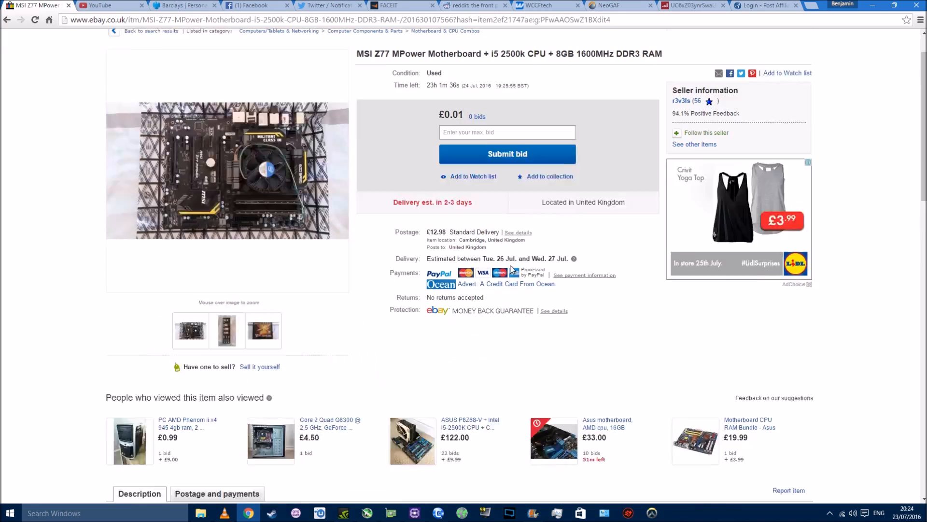
Return from the motherboard listing to the i5 2500k search results.
{"action": "scroll", "scroll_direction": "down", "scroll_amount": 3}
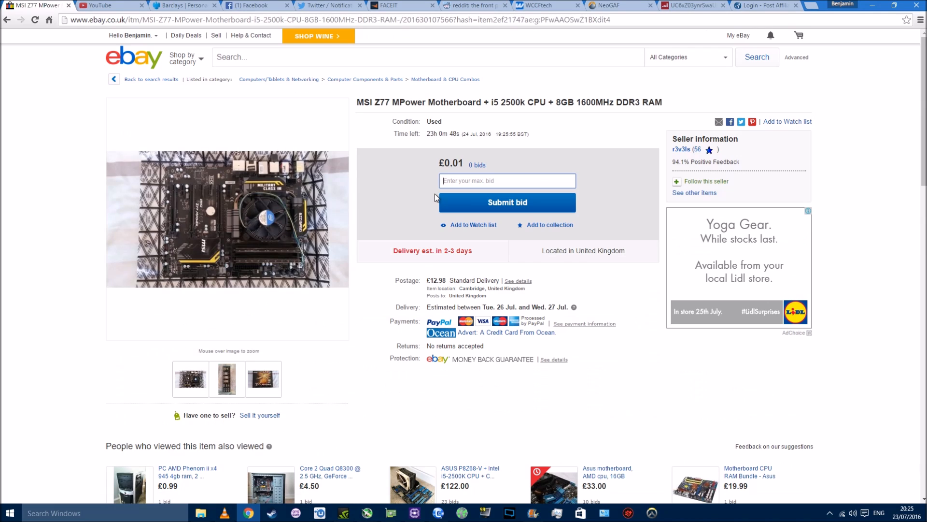
{"action": "left_click", "coordinate": [506, 202]}
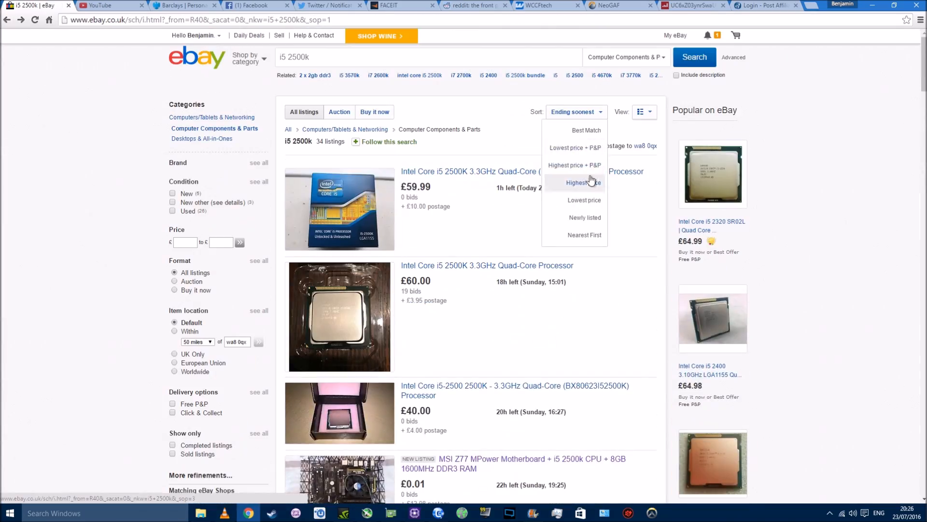
Sort the i5 2500k results by lowest price plus P&P and review them.
{"action": "left_click", "coordinate": [573, 147]}
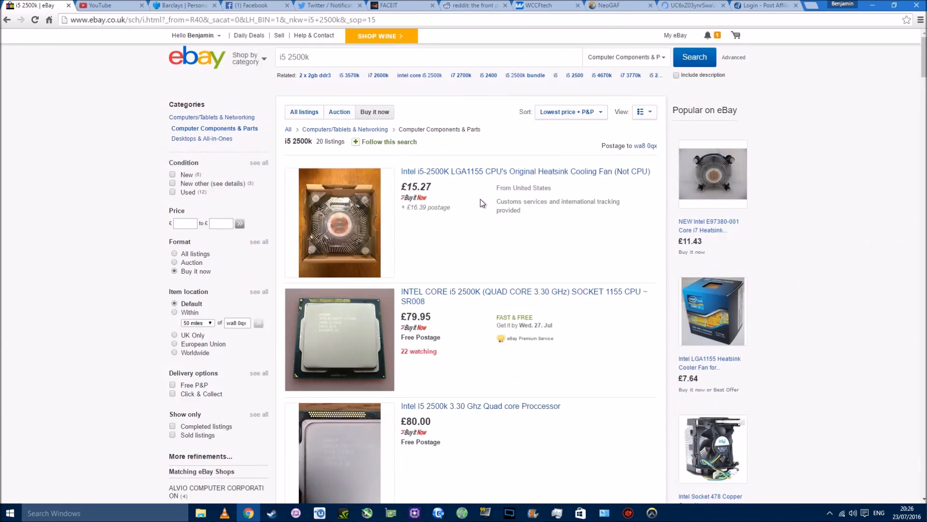
{"action": "scroll", "scroll_direction": "down", "scroll_amount": 3}
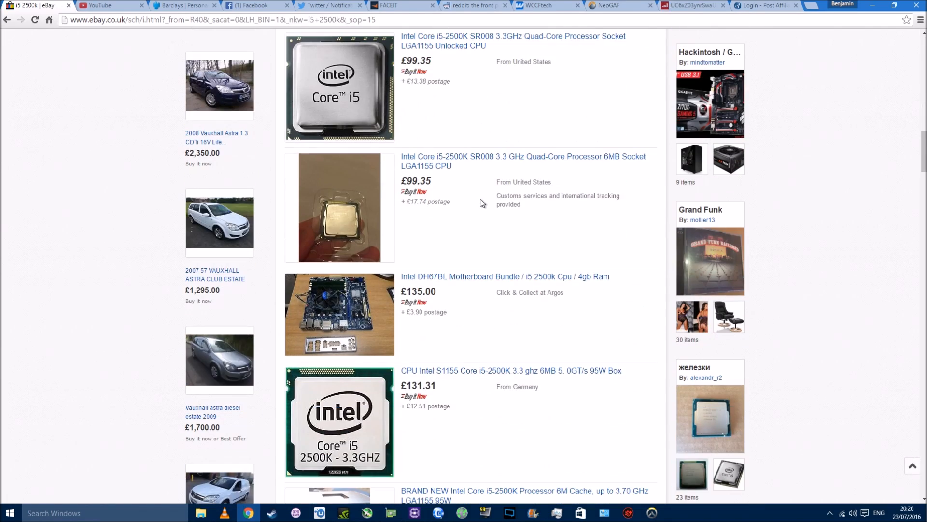